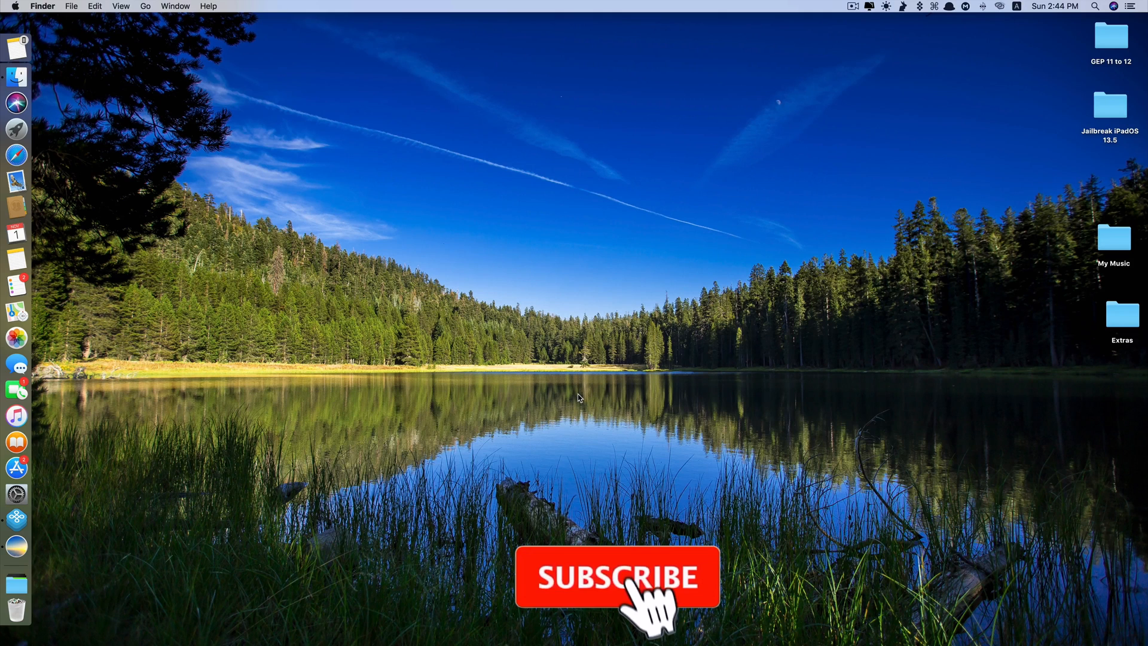
Launch Terminal from Spotlight and run diskutil list to show all disks
{"action": "left_click", "coordinate": [616, 577]}
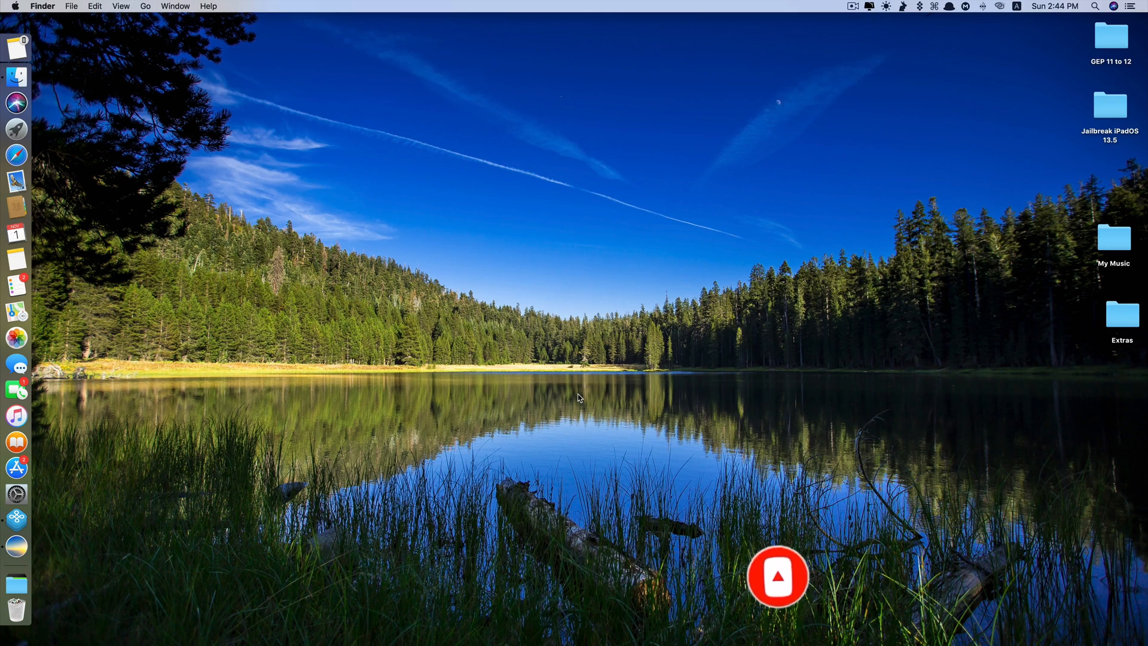
{"action": "left_click", "coordinate": [777, 577]}
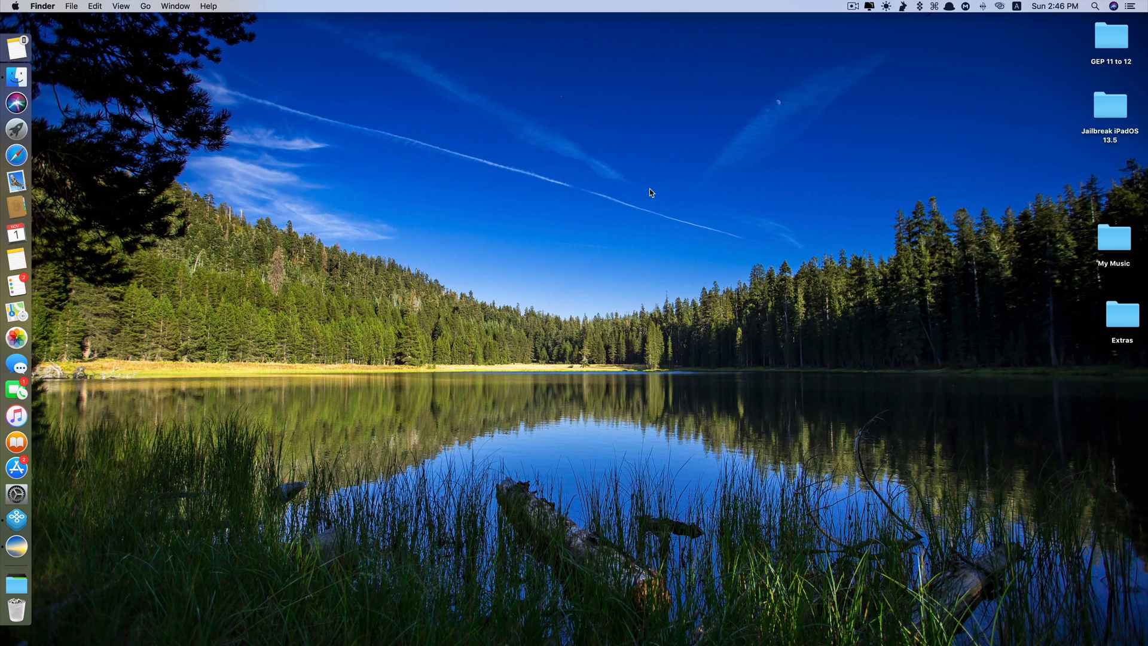
{"action": "type", "text": "terminal"}
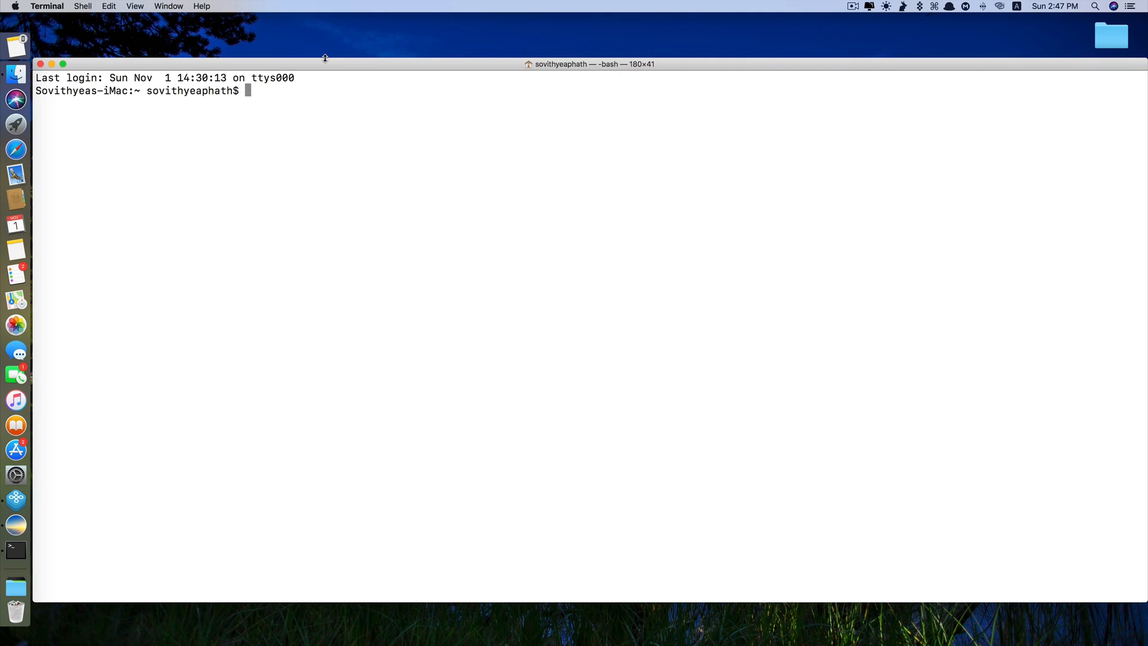
{"action": "type", "text": "diskutil"}
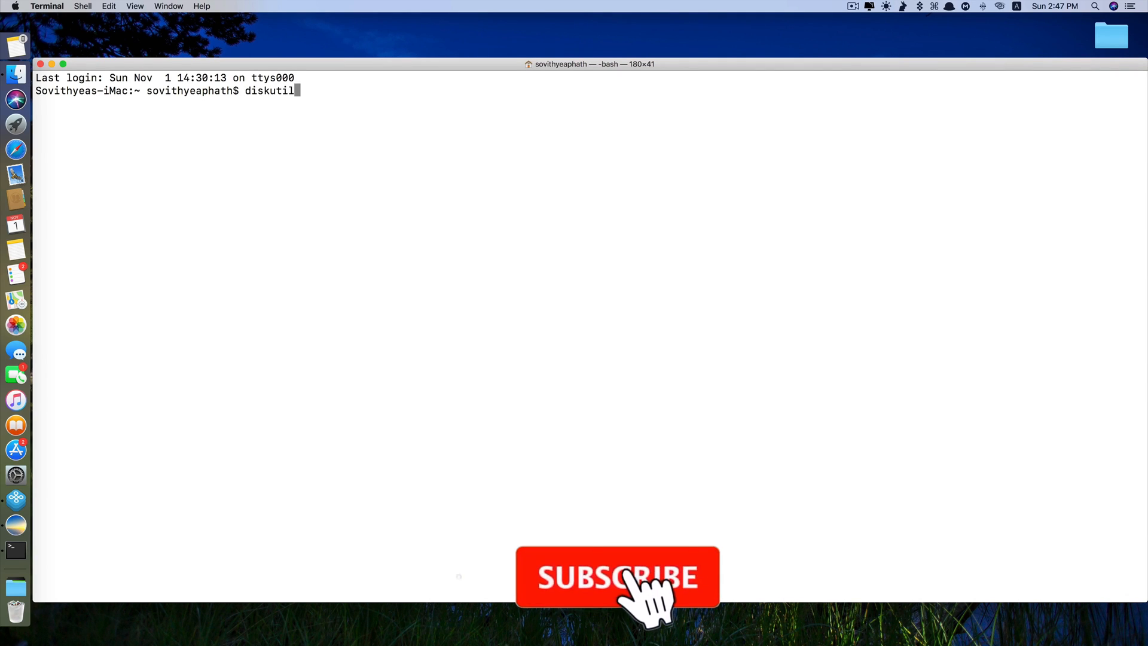
{"action": "type", "text": "list"}
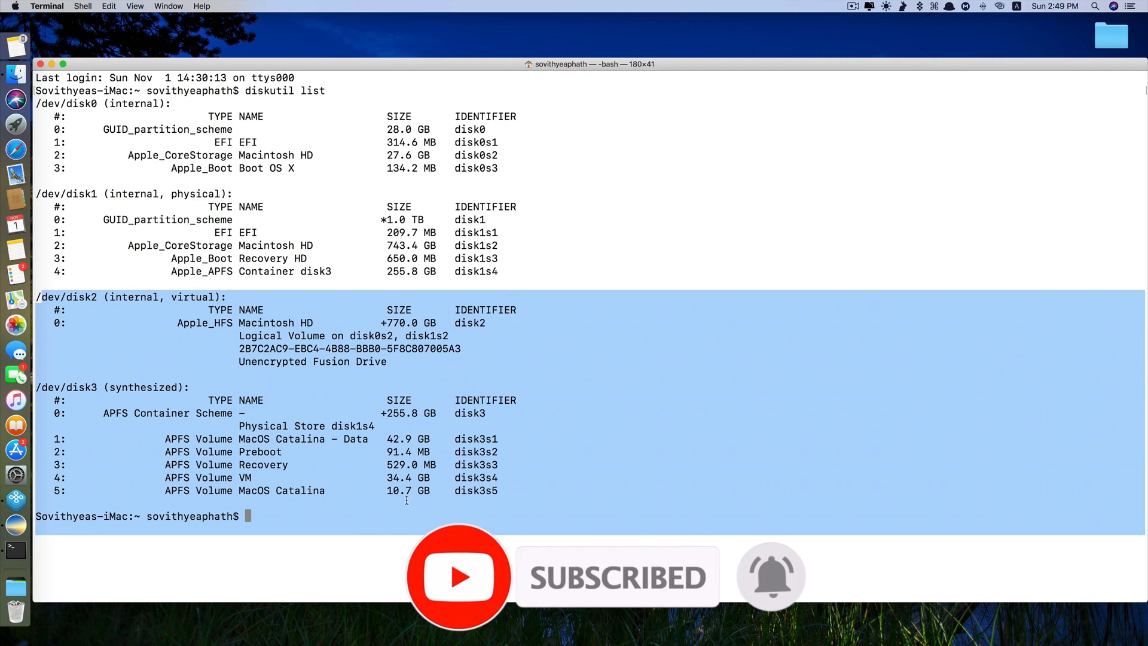
Select the 255.8 GB disk3 container size in the disk listing
{"action": "double_click", "coordinate": [276, 322]}
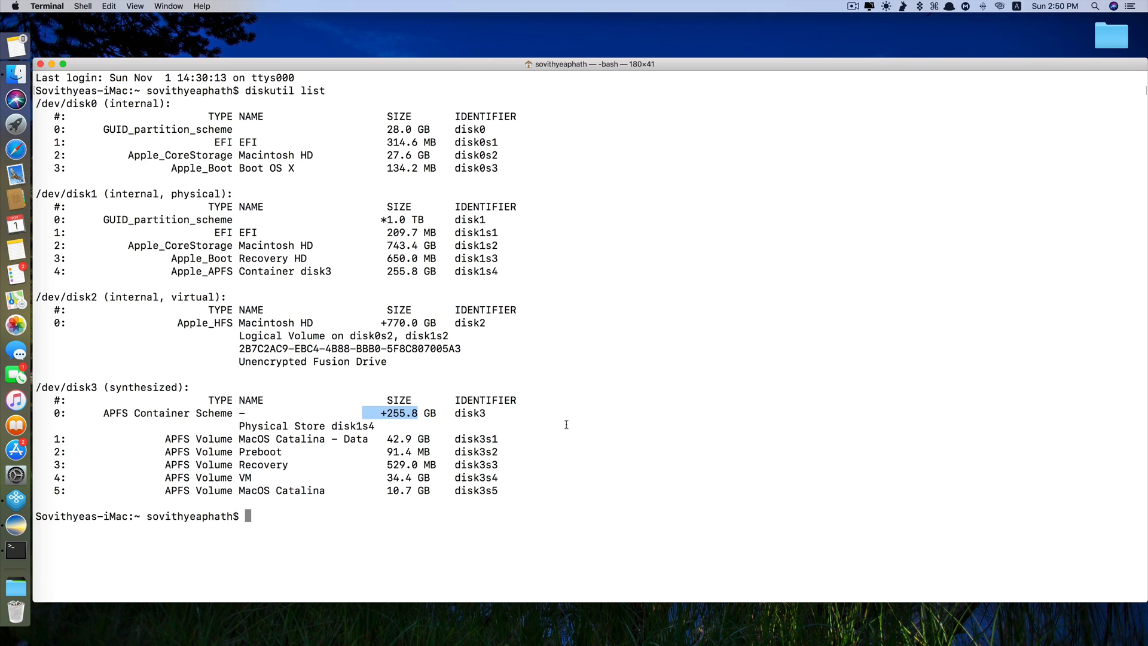
{"action": "mouse_move", "coordinate": [16, 467]}
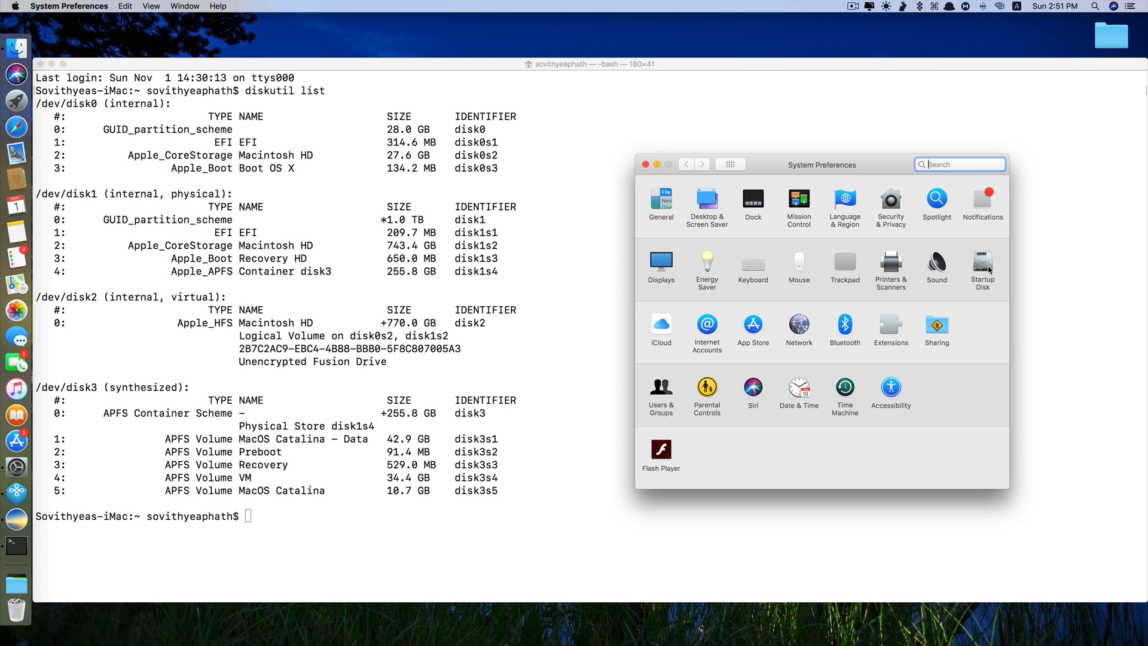
Close System Preferences to return to the Terminal disk listing
{"action": "left_click", "coordinate": [982, 263]}
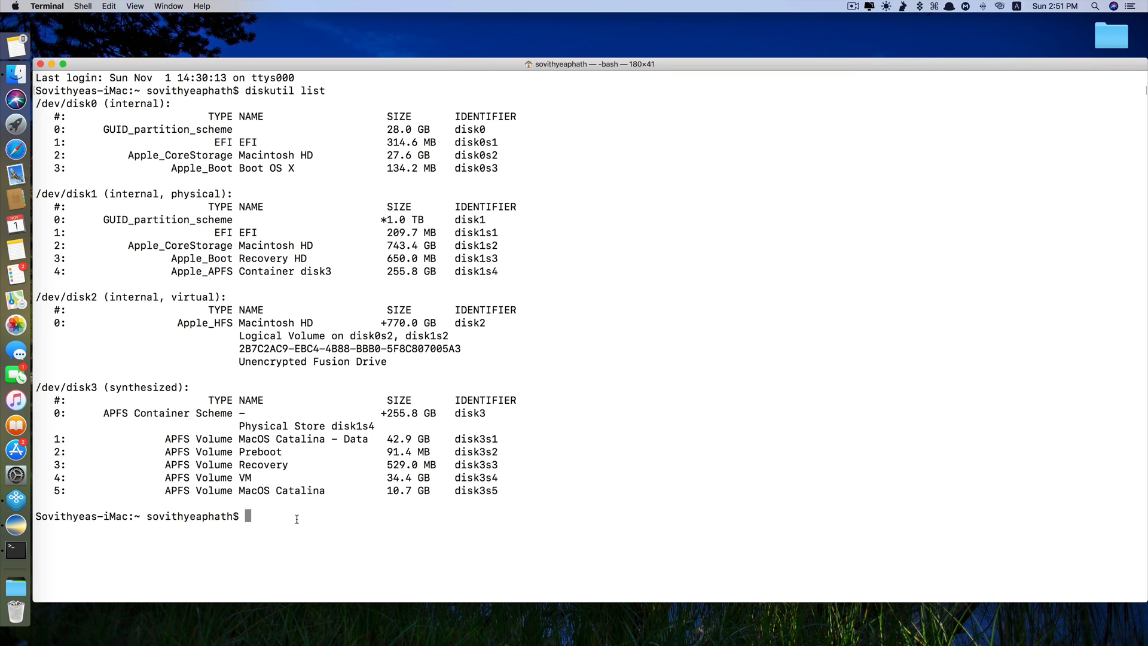
Enter sudo bless -mount "/Volumes/MacOS Catalina" -setBoot at the prompt
{"action": "type", "text": "sudo"}
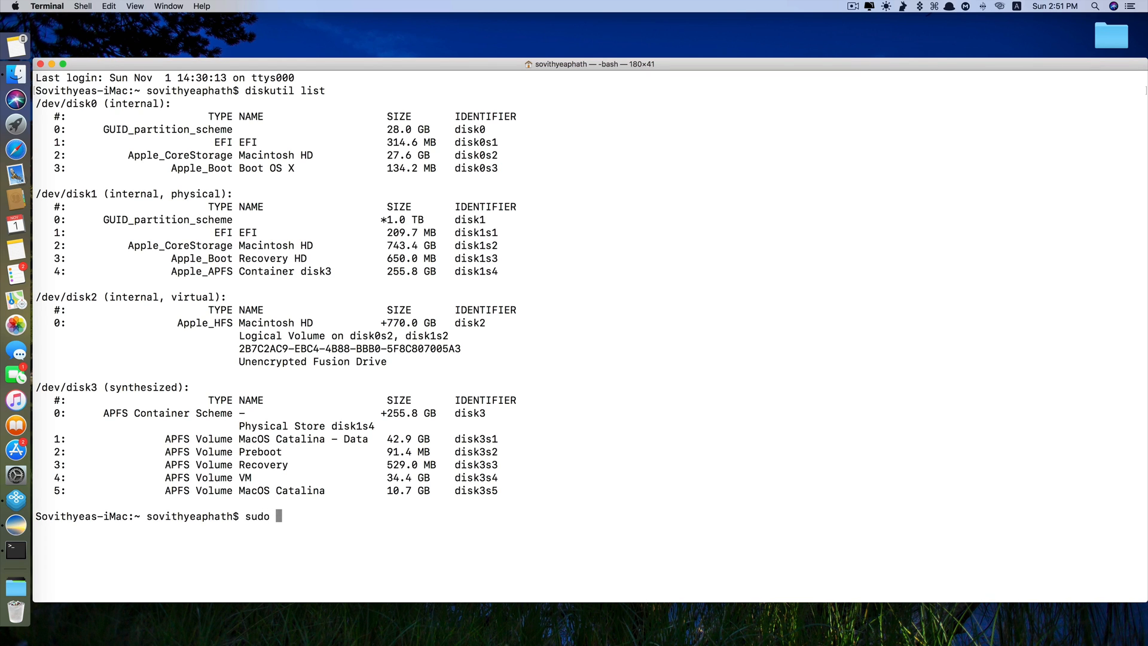
{"action": "type", "text": "bless"}
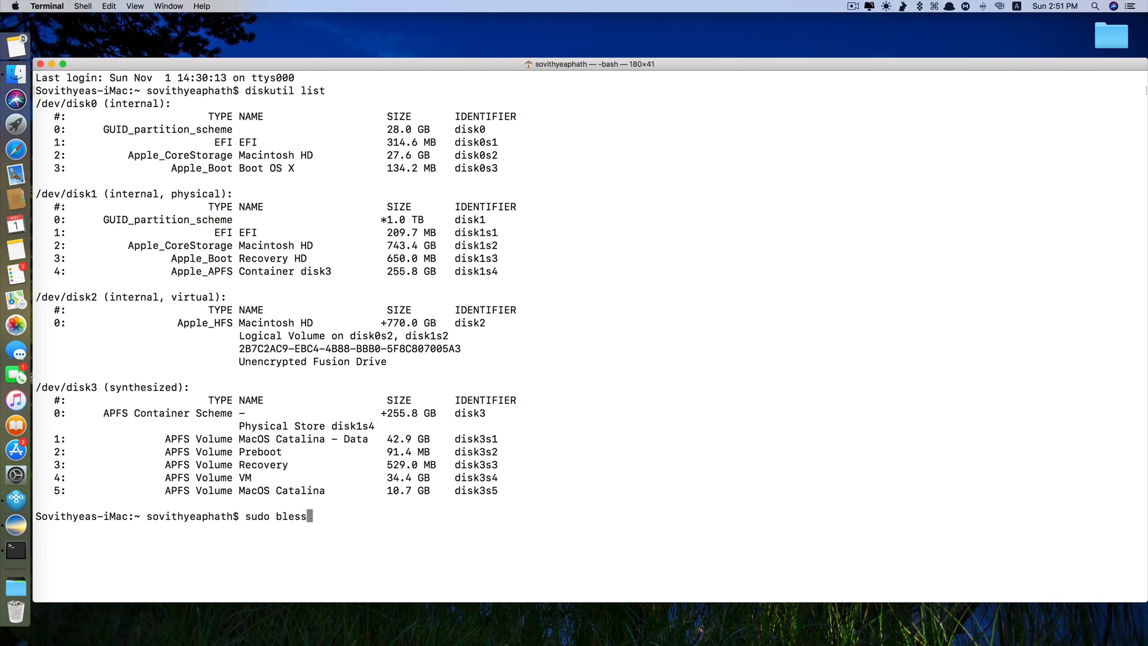
{"action": "type", "text": "-"}
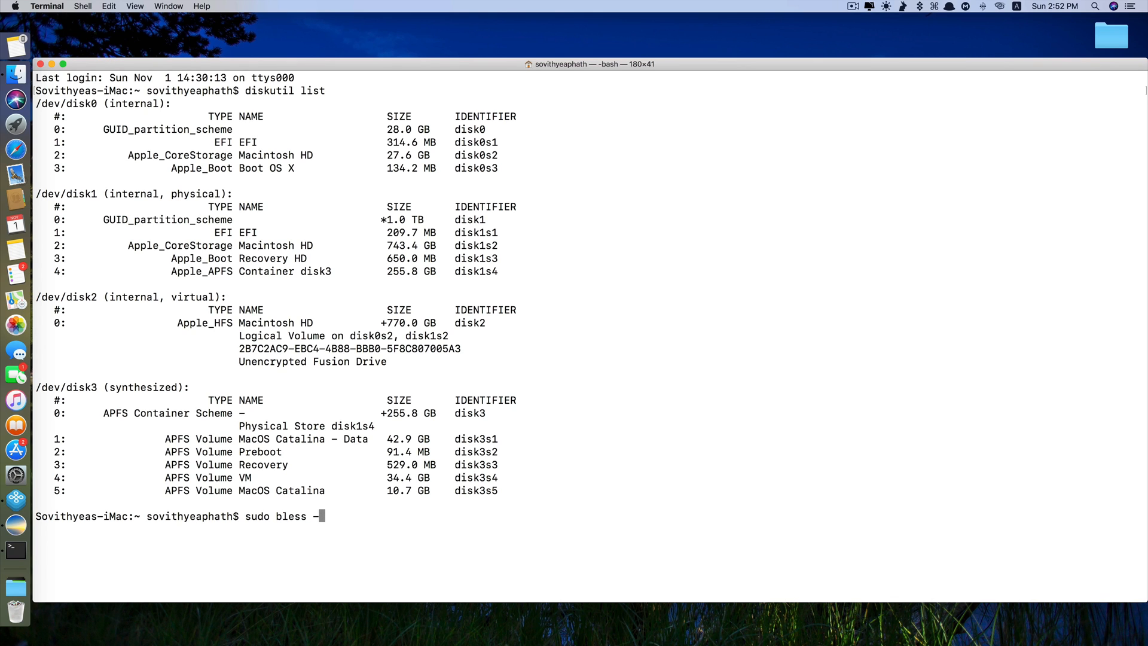
{"action": "type", "text": "mount"}
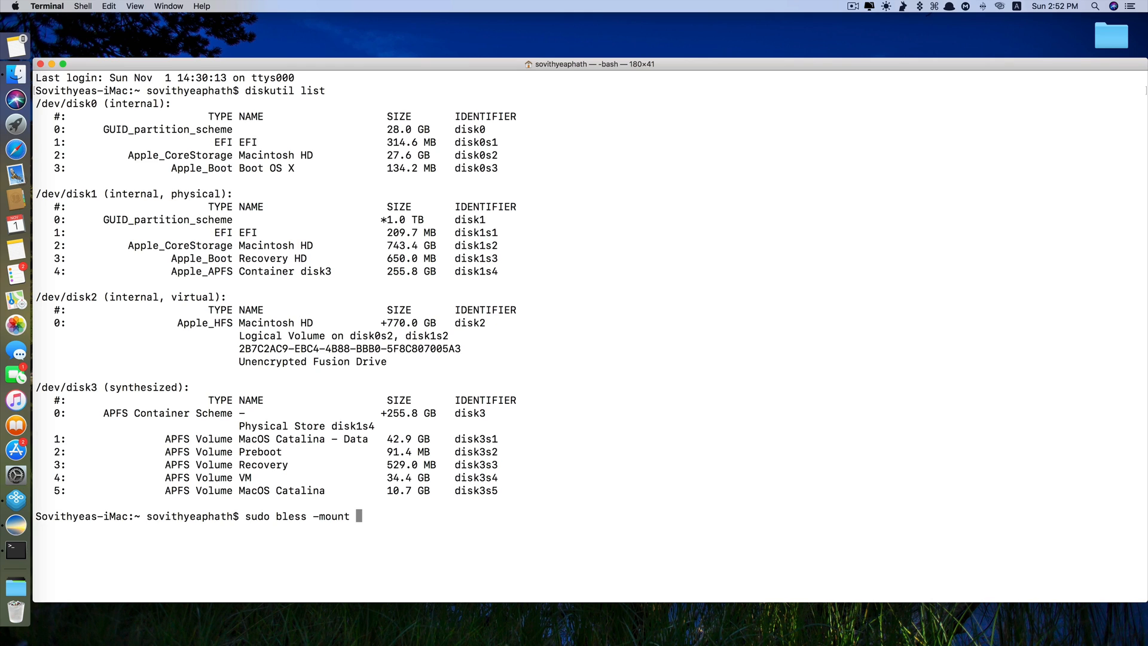
{"action": "type", "text": "\"/"}
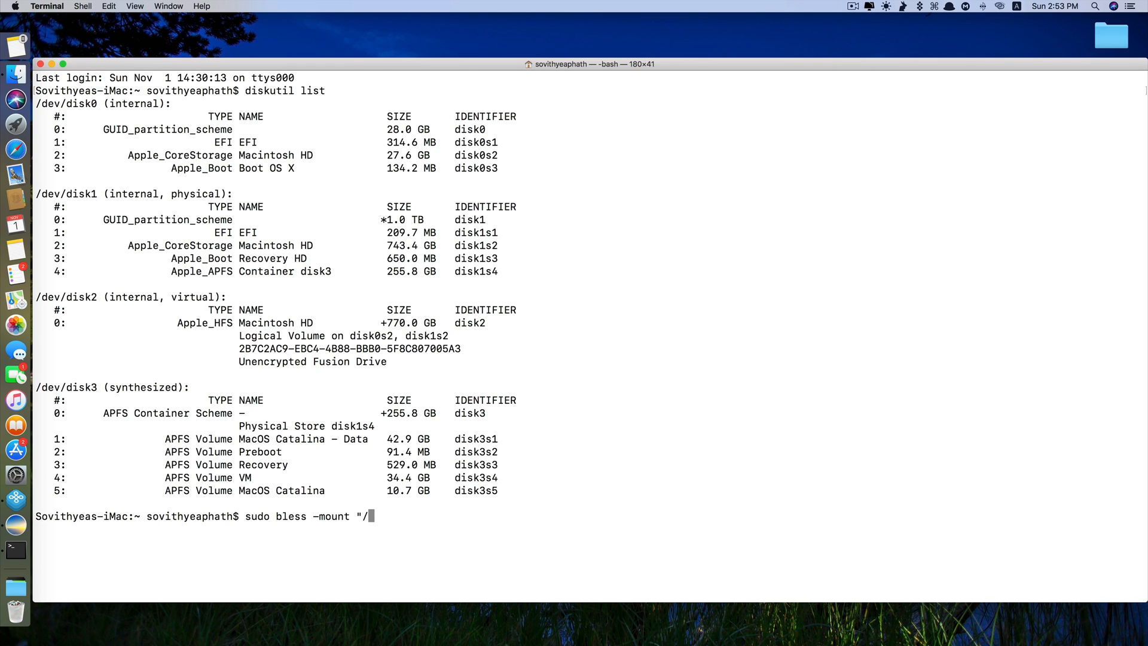
{"action": "type", "text": "Volumes"}
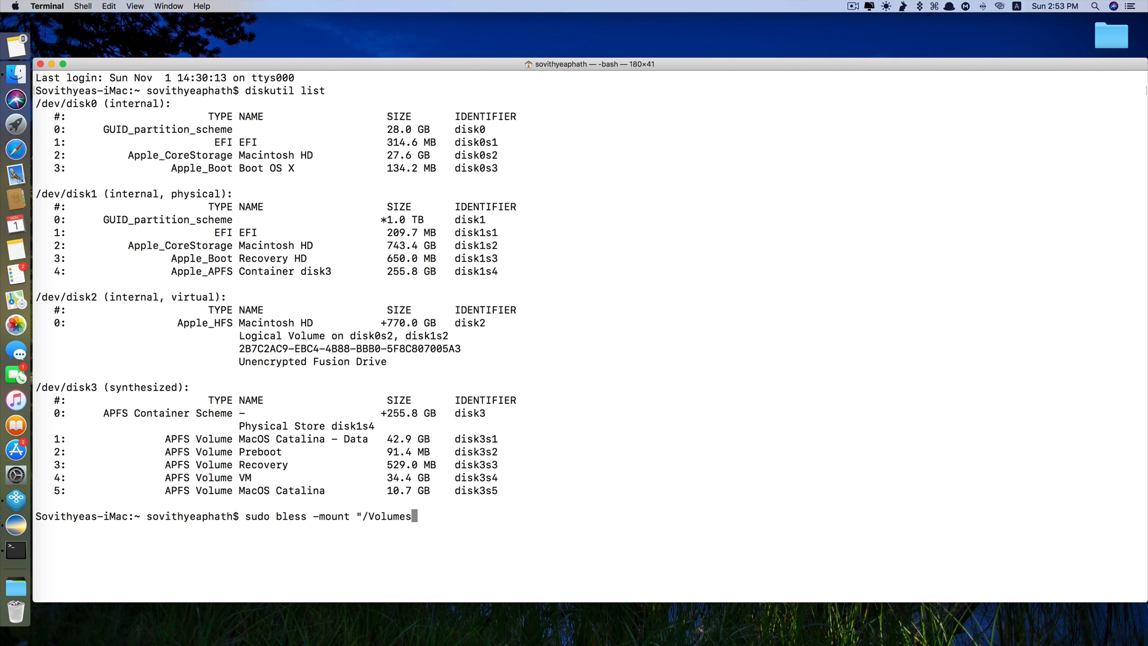
{"action": "type", "text": "/"}
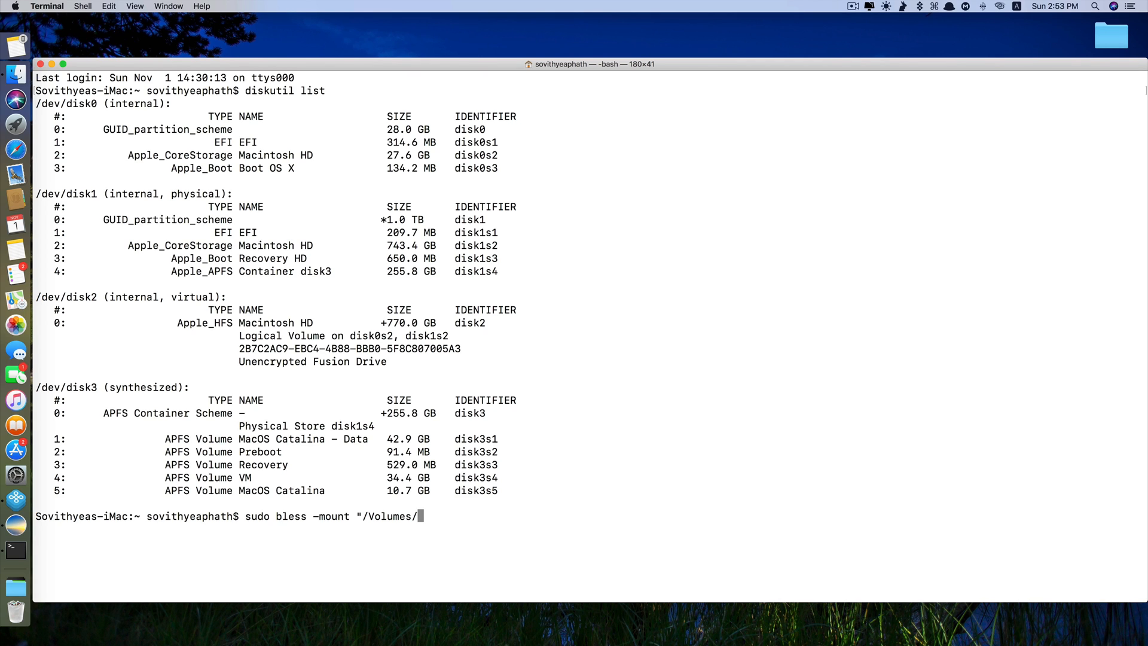
{"action": "type", "text": "MacOS"}
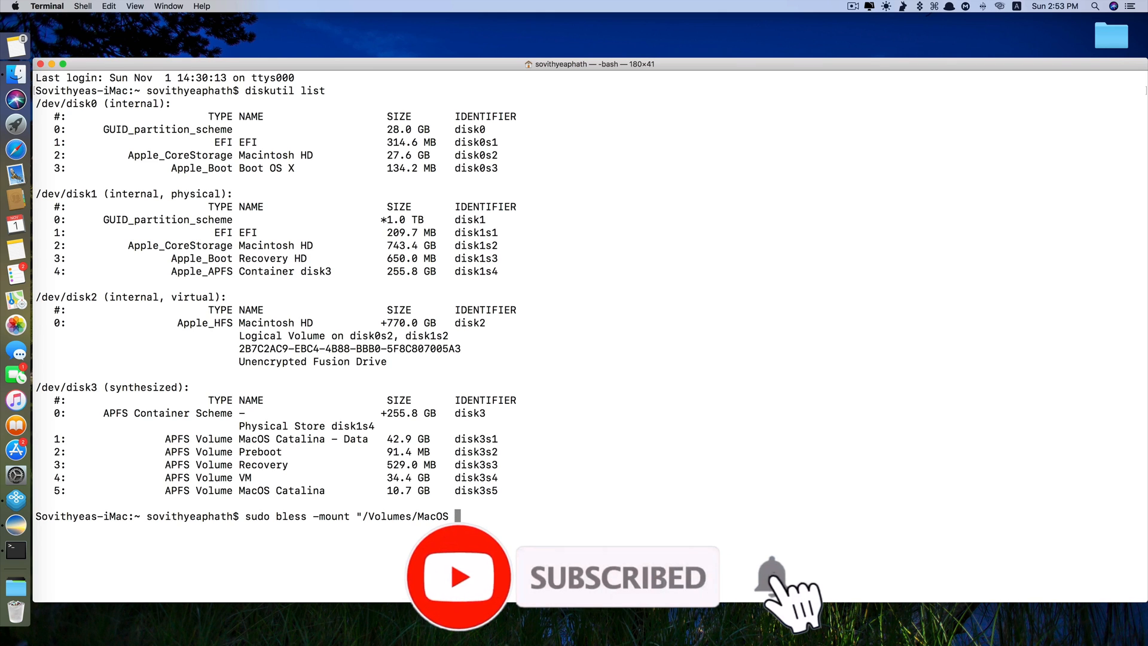
{"action": "type", "text": "Cata"}
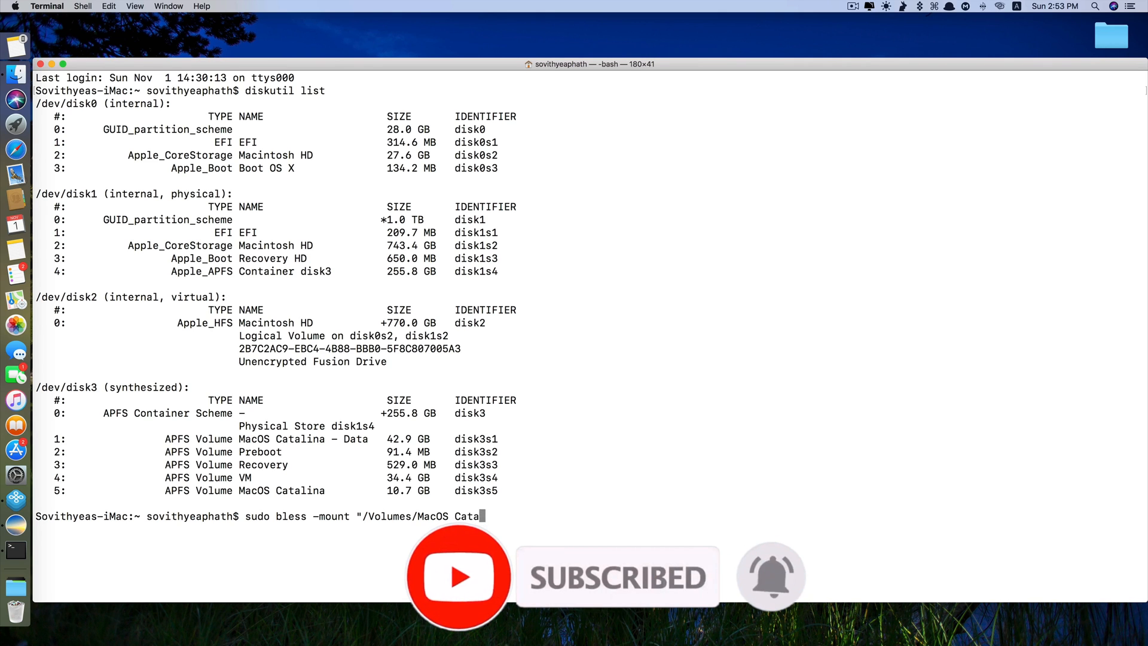
{"action": "type", "text": "lina\""}
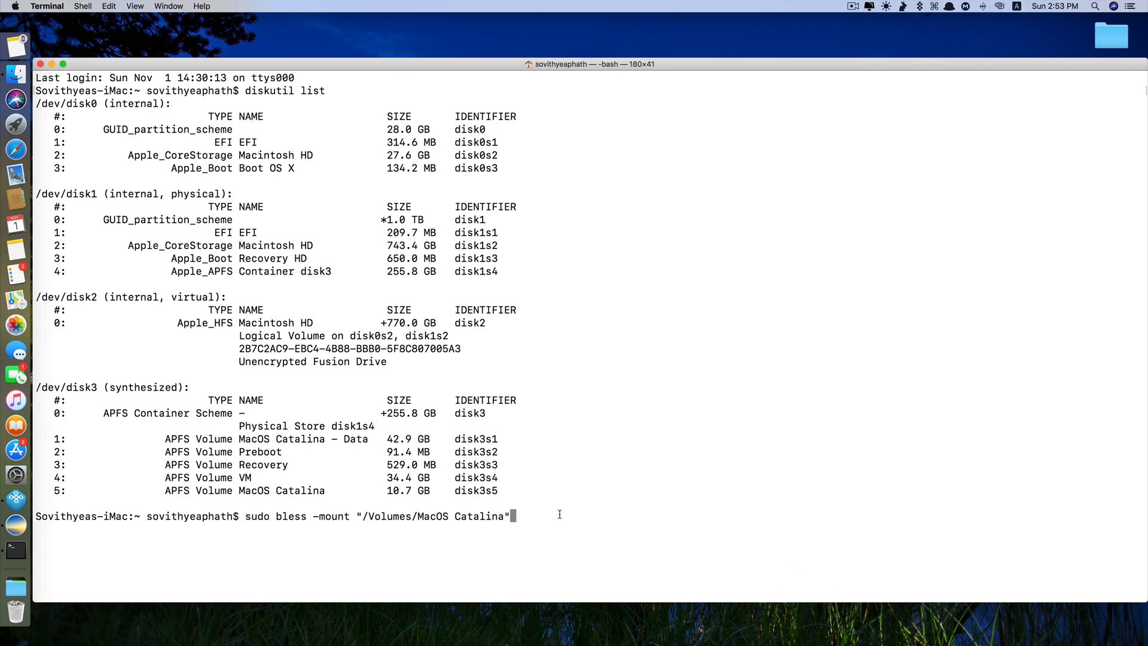
{"action": "type", "text": "-"}
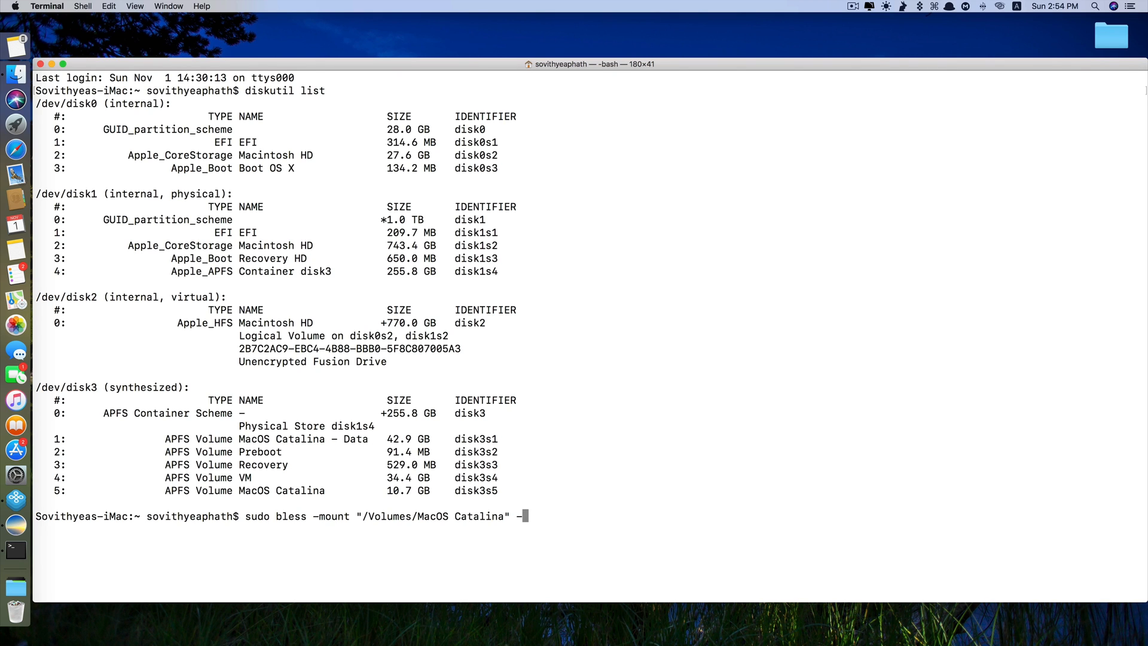
{"action": "type", "text": "setBoot"}
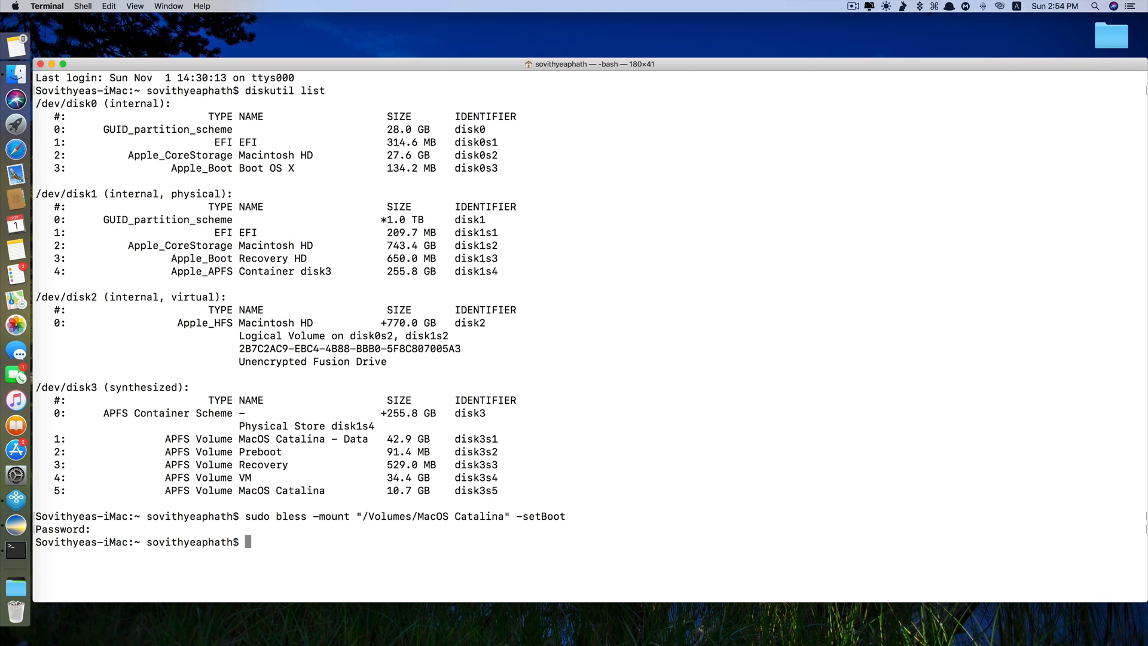
Double-click in the Terminal window after the bless command completes
{"action": "double_click", "coordinate": [429, 516]}
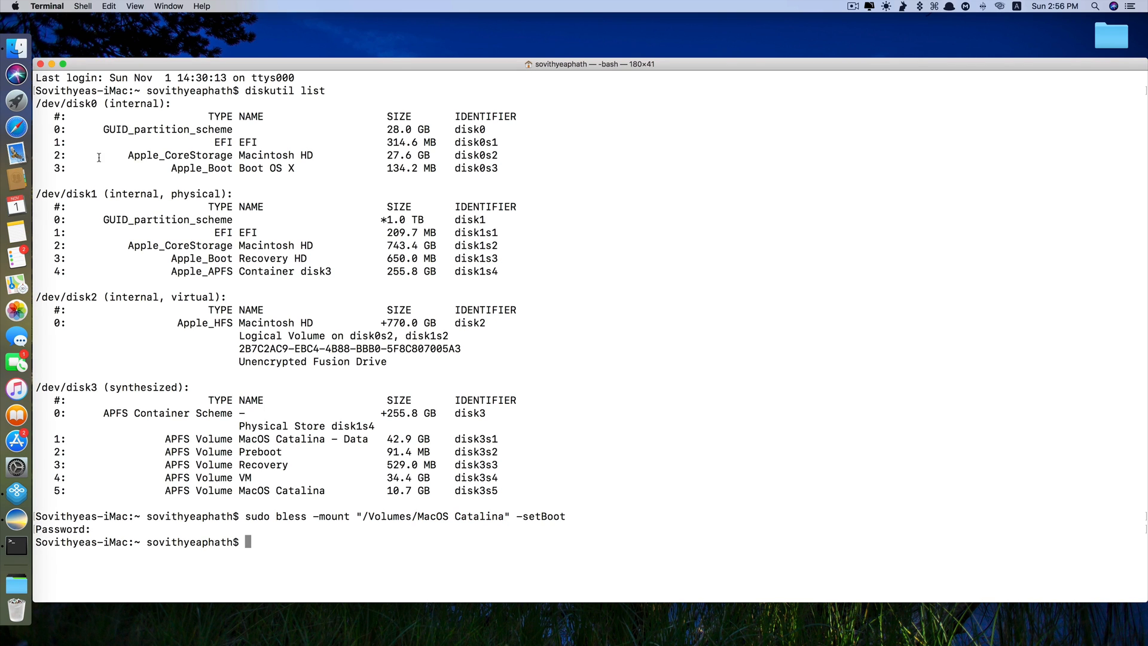
{"action": "left_click", "coordinate": [15, 6]}
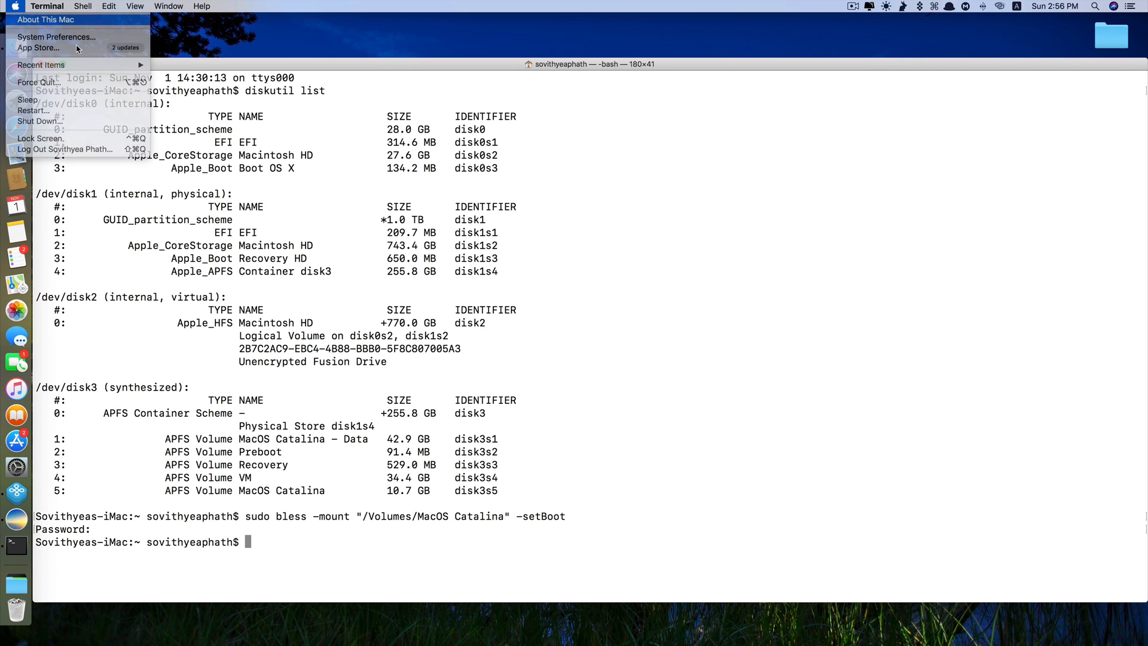
{"action": "left_click", "coordinate": [46, 19]}
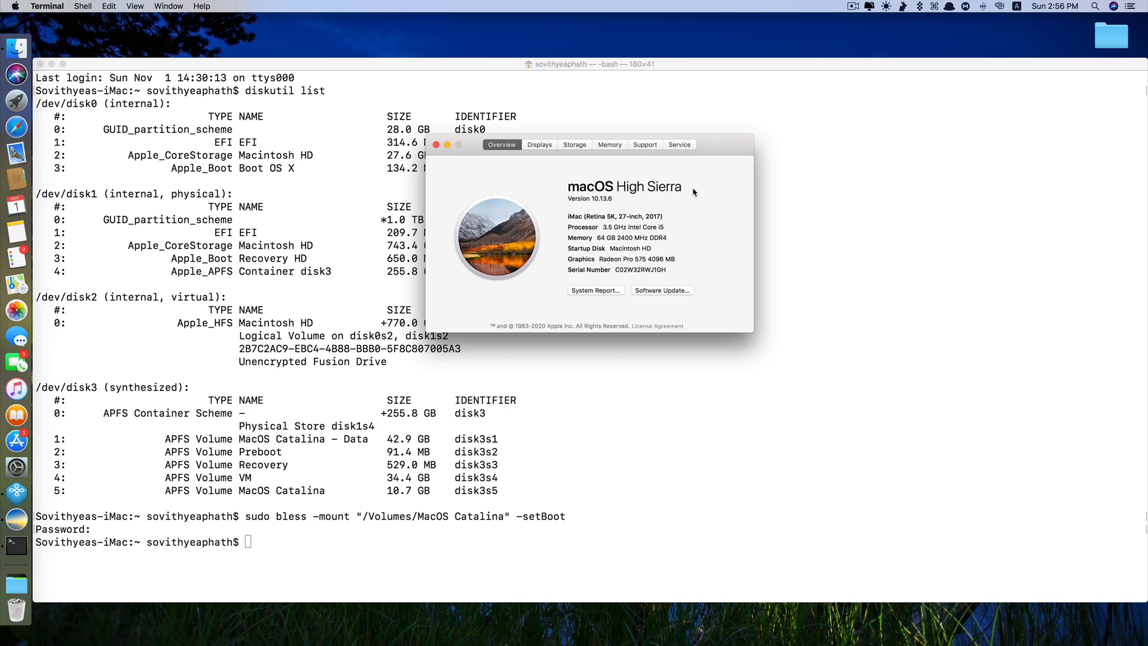
{"action": "left_click", "coordinate": [437, 144]}
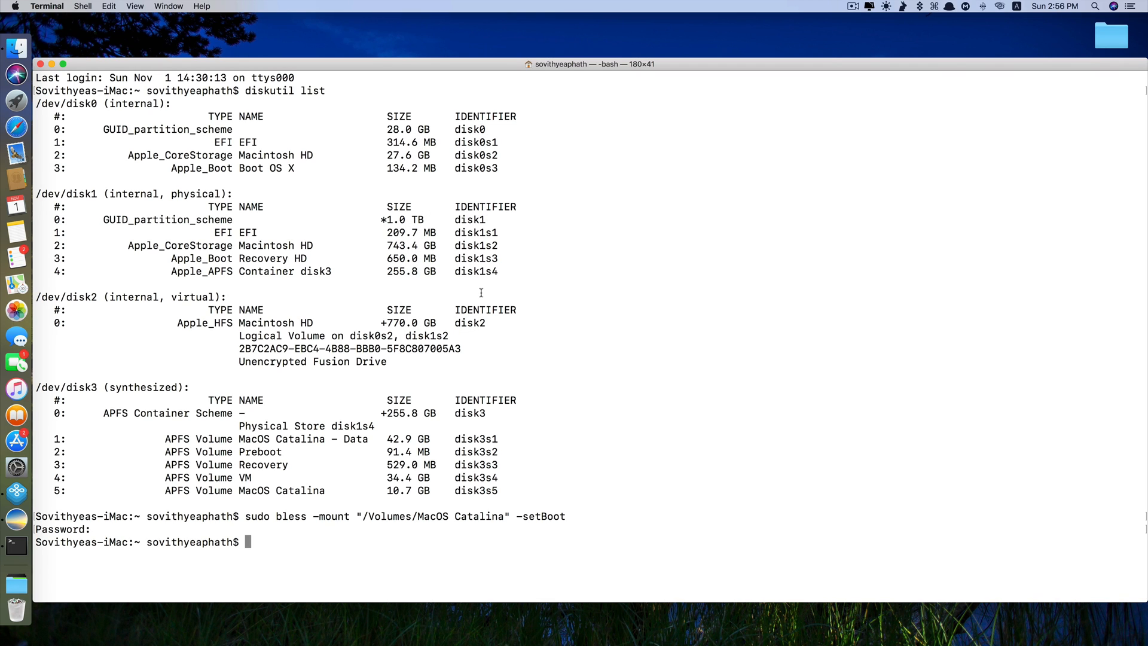